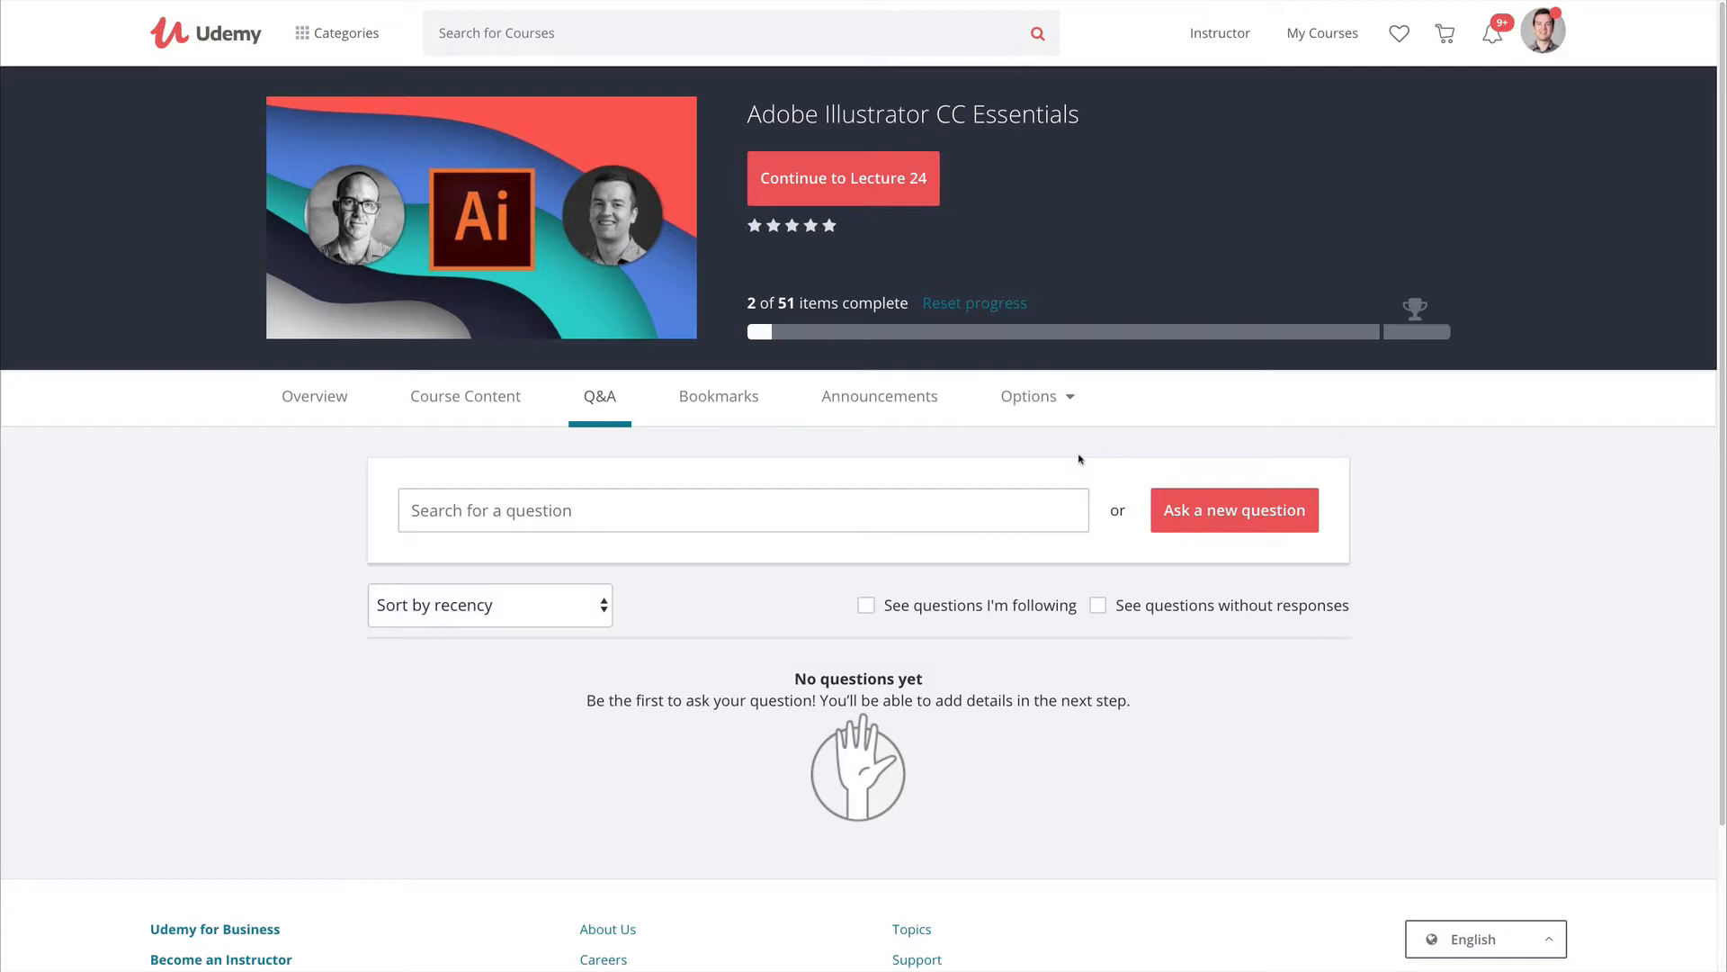
Step: Switch to Course Content to list the Introduction lectures and downloadable exercise files
click(465, 396)
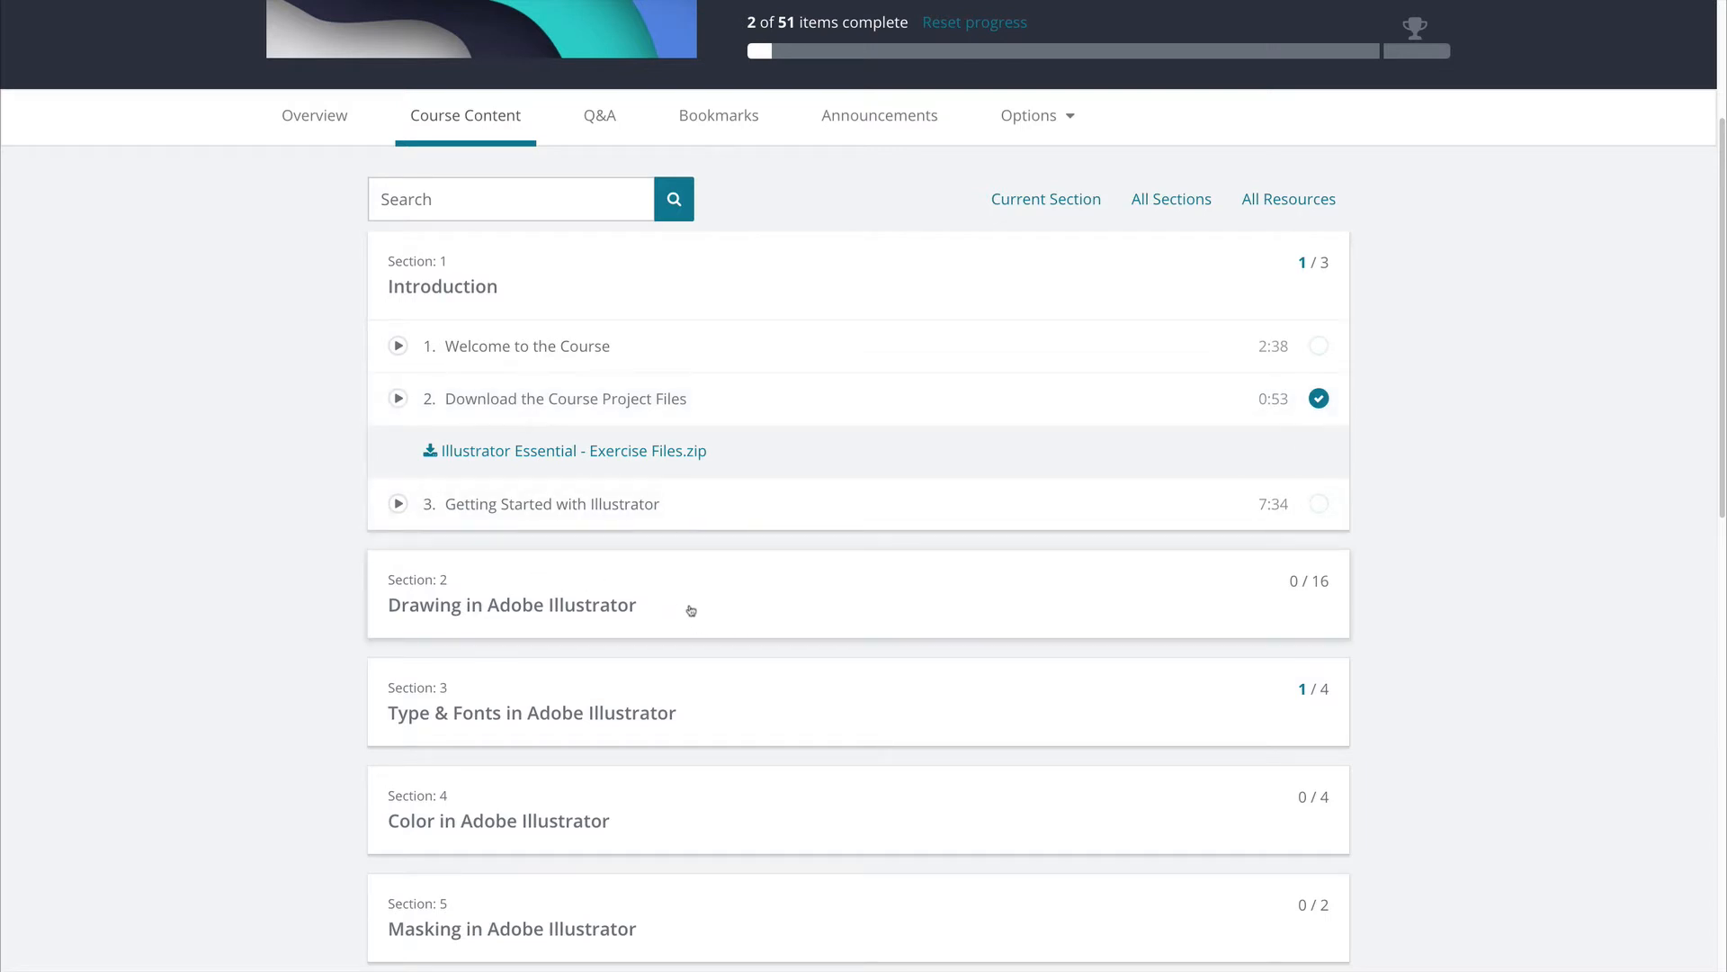
Step: Scroll through sections 2–7, from Drawing in Adobe Illustrator to Effects & Patterns
scroll(down, 3)
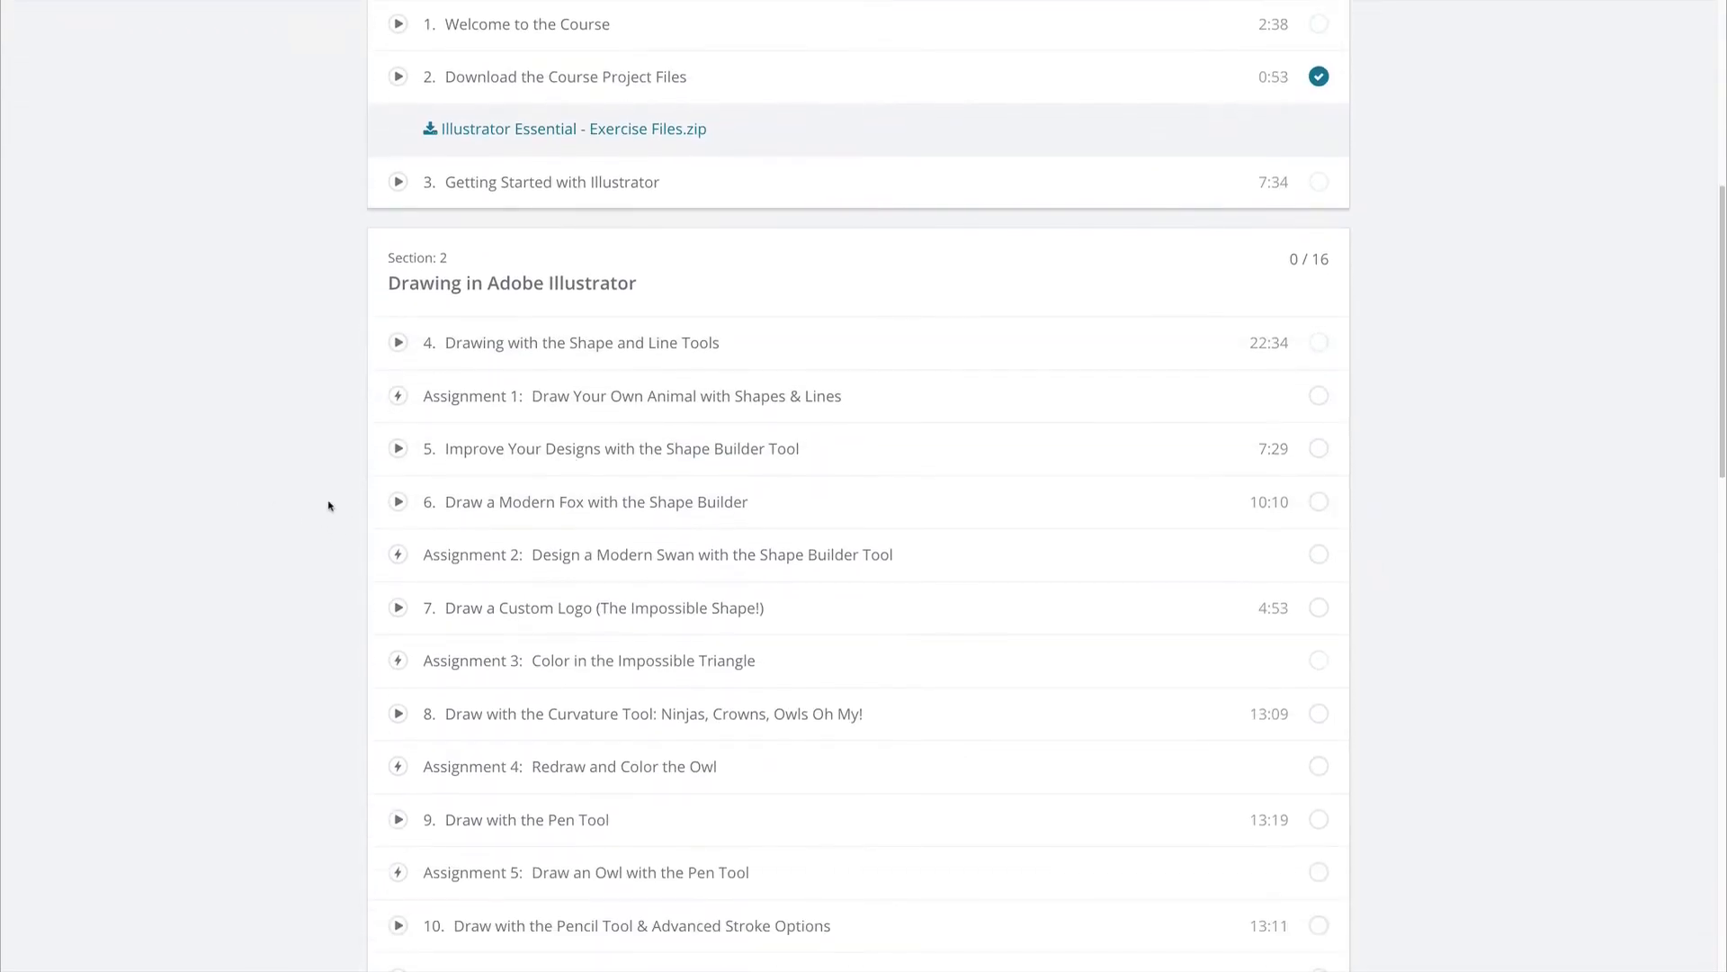
mouse_move(506, 678)
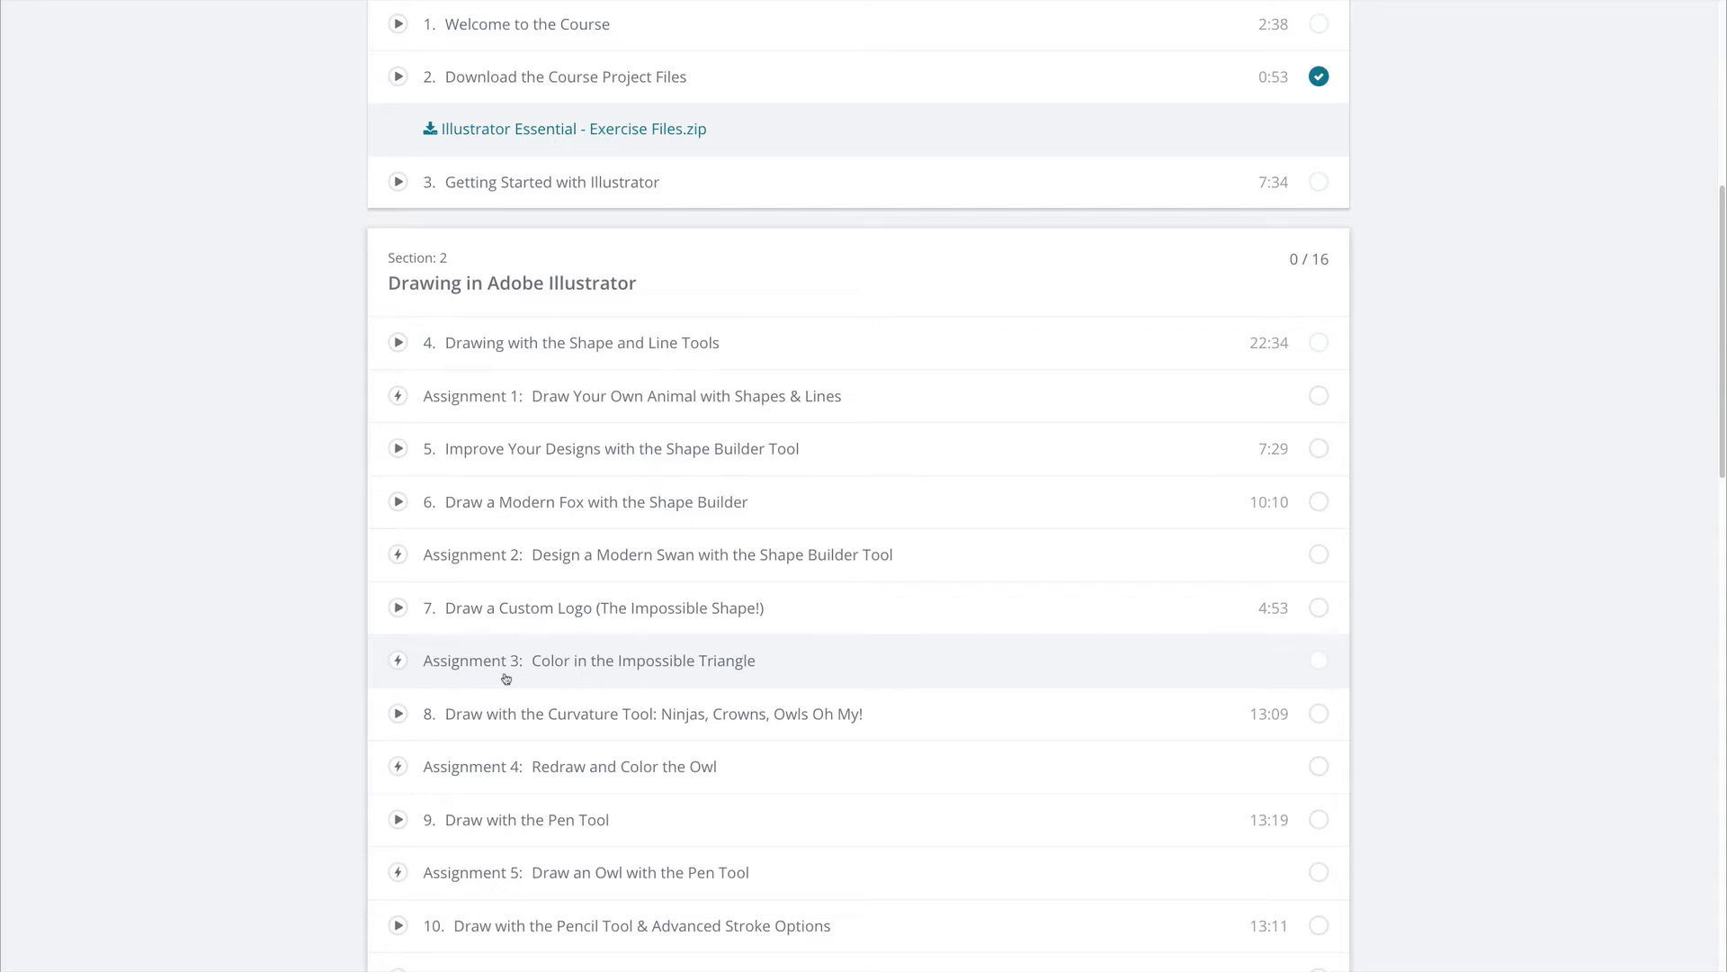
scroll(down, 3)
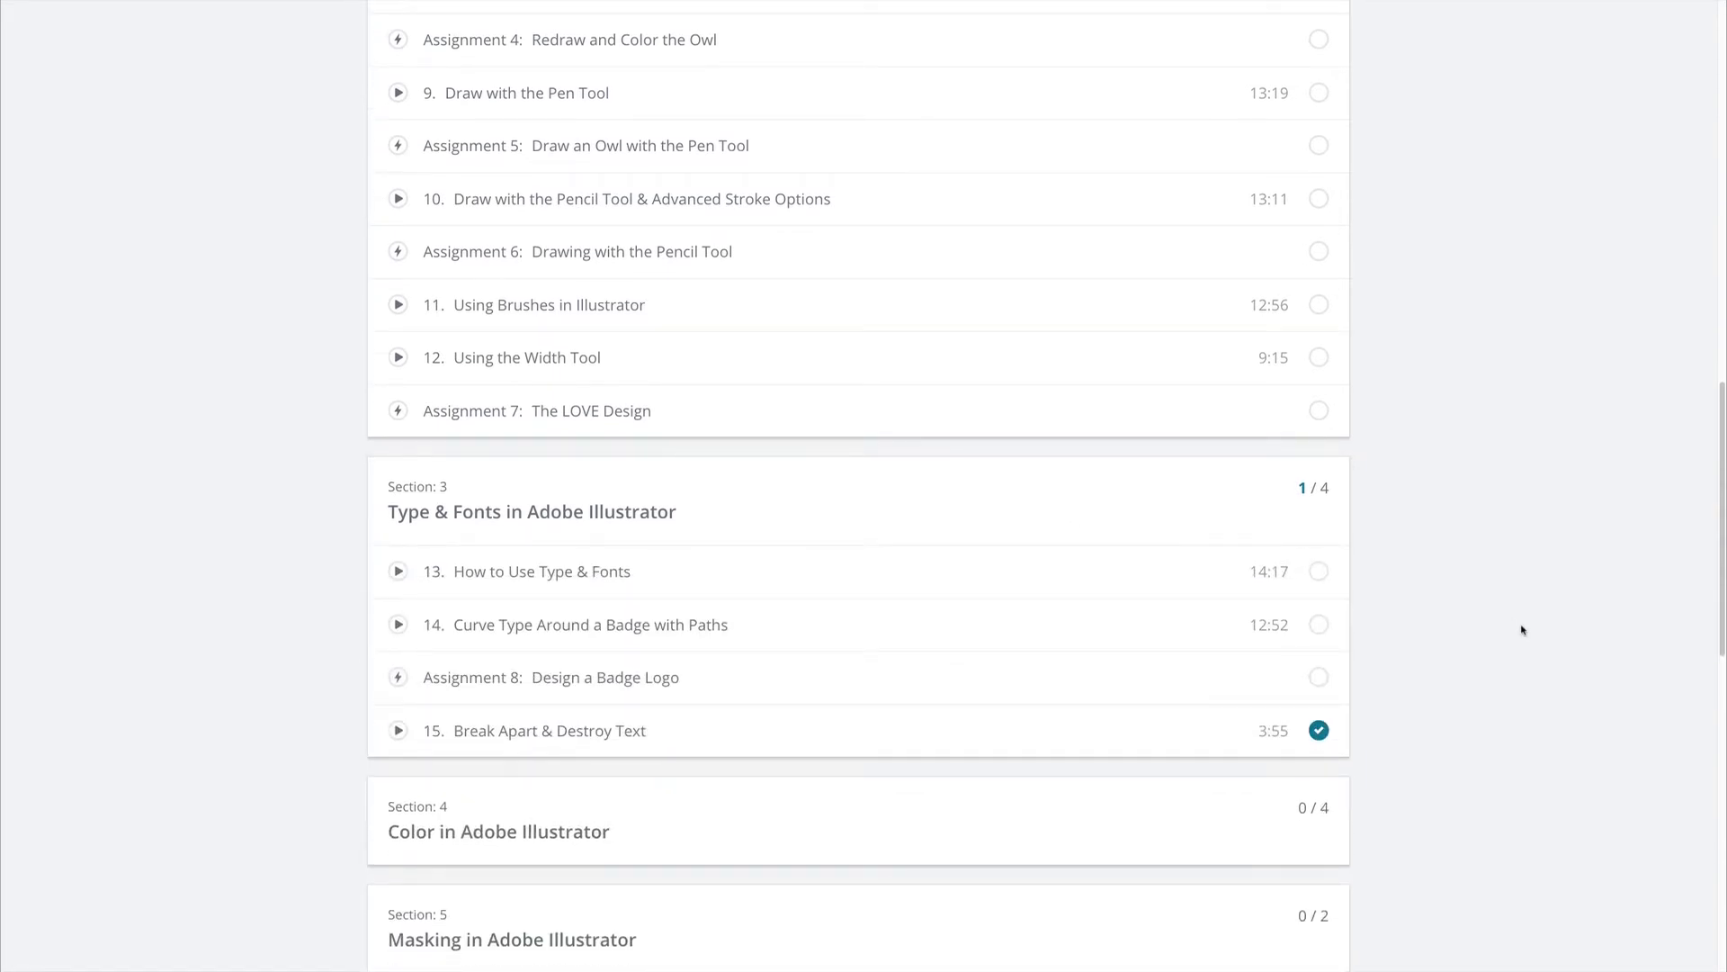
scroll(down, 3)
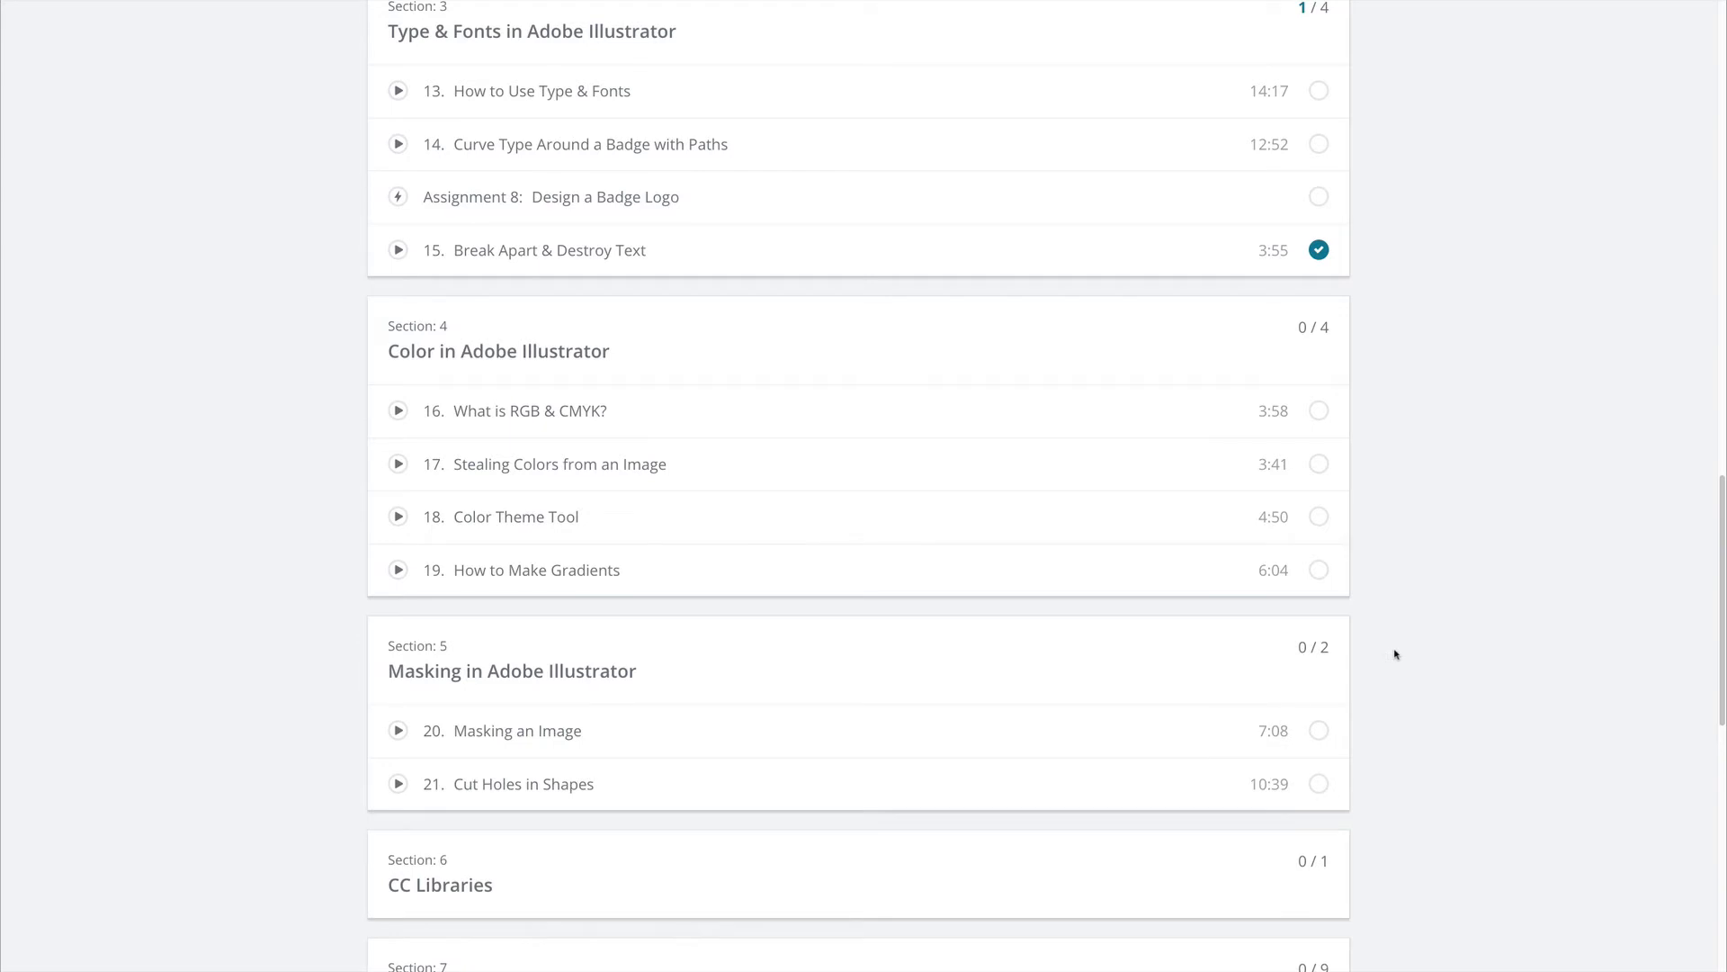
scroll(down, 3)
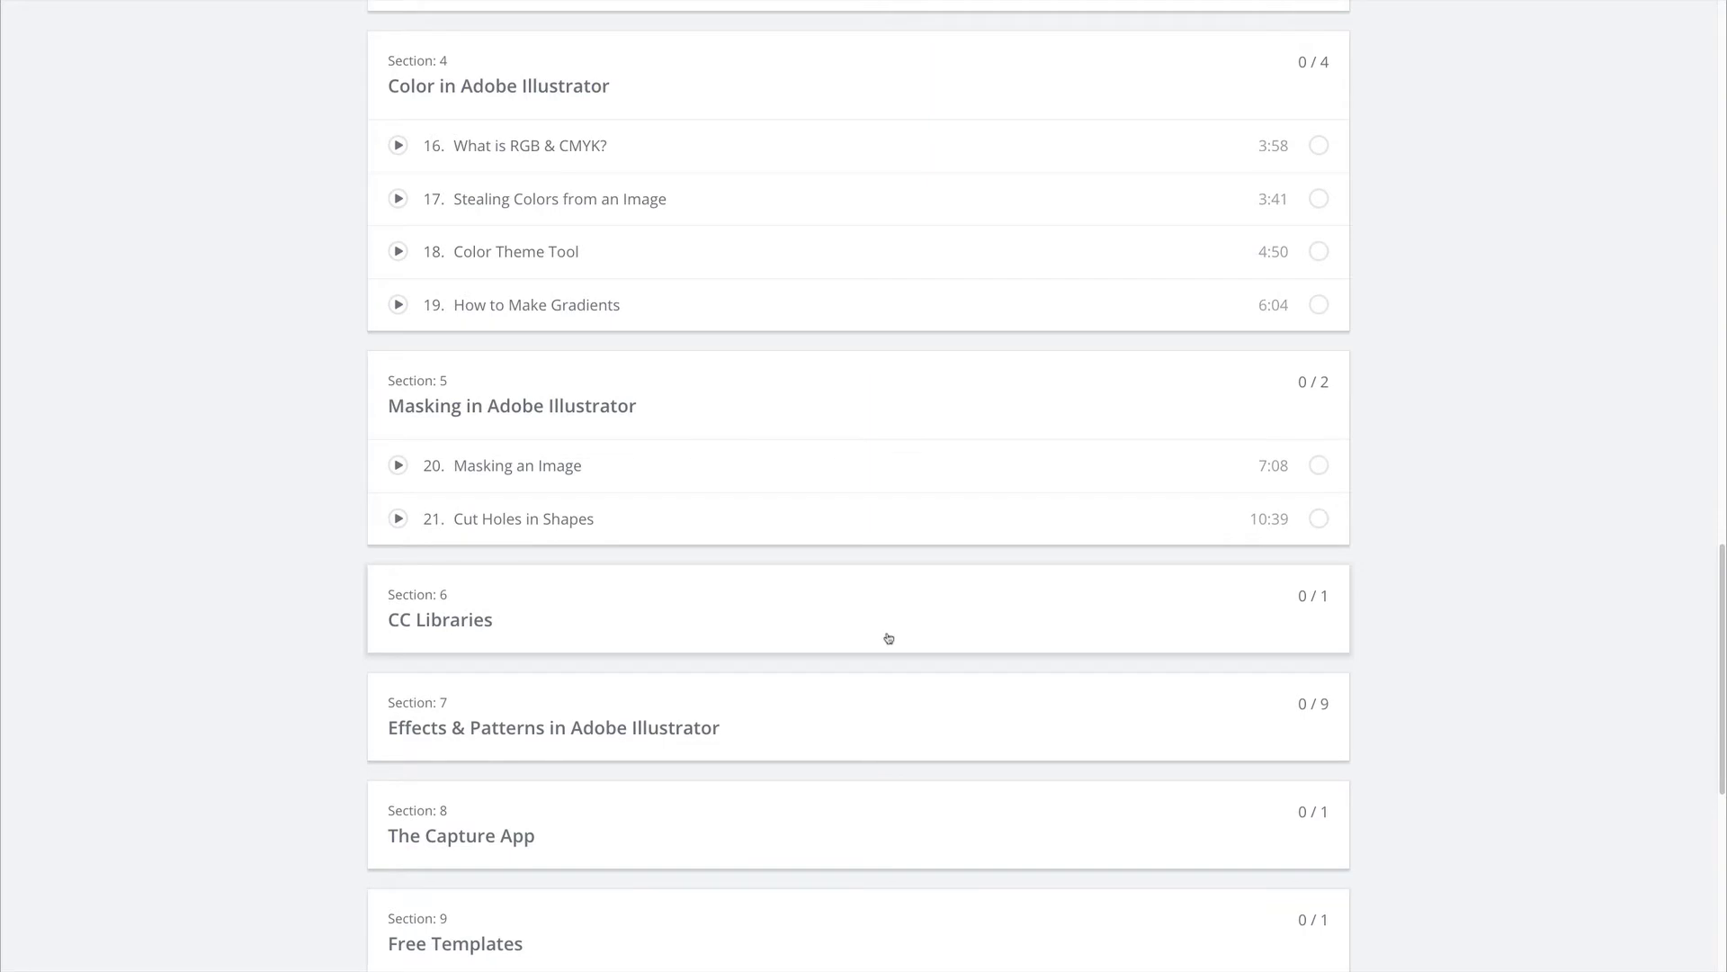
scroll(down, 3)
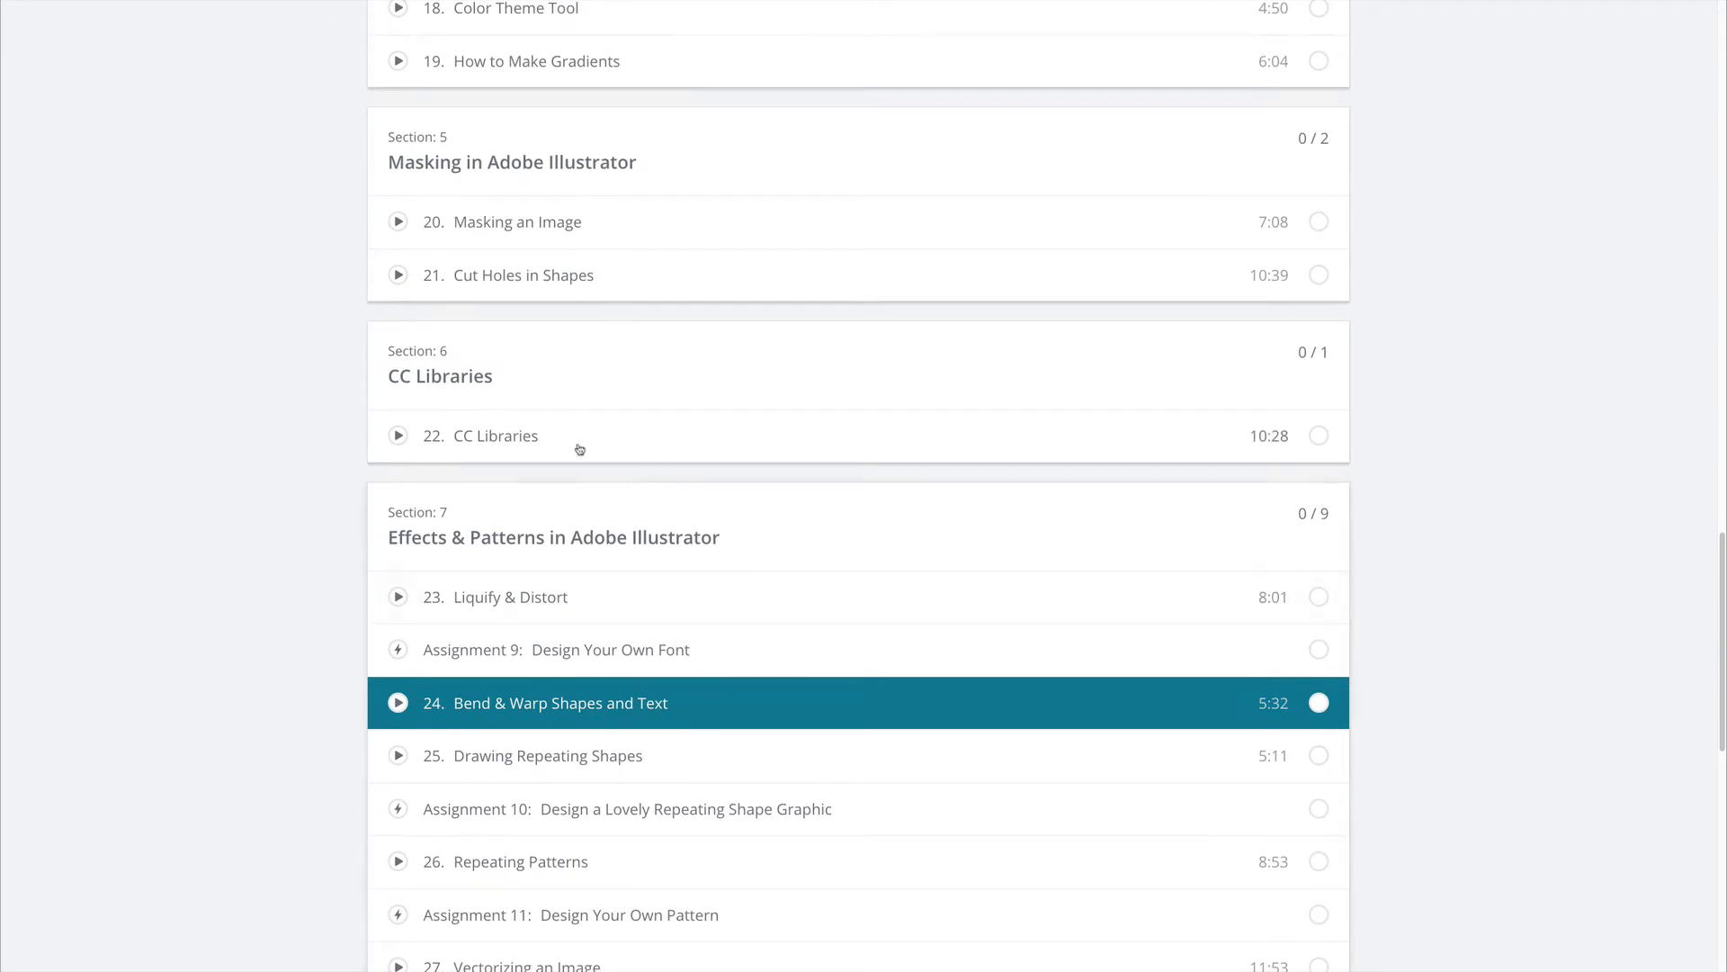
scroll(down, 3)
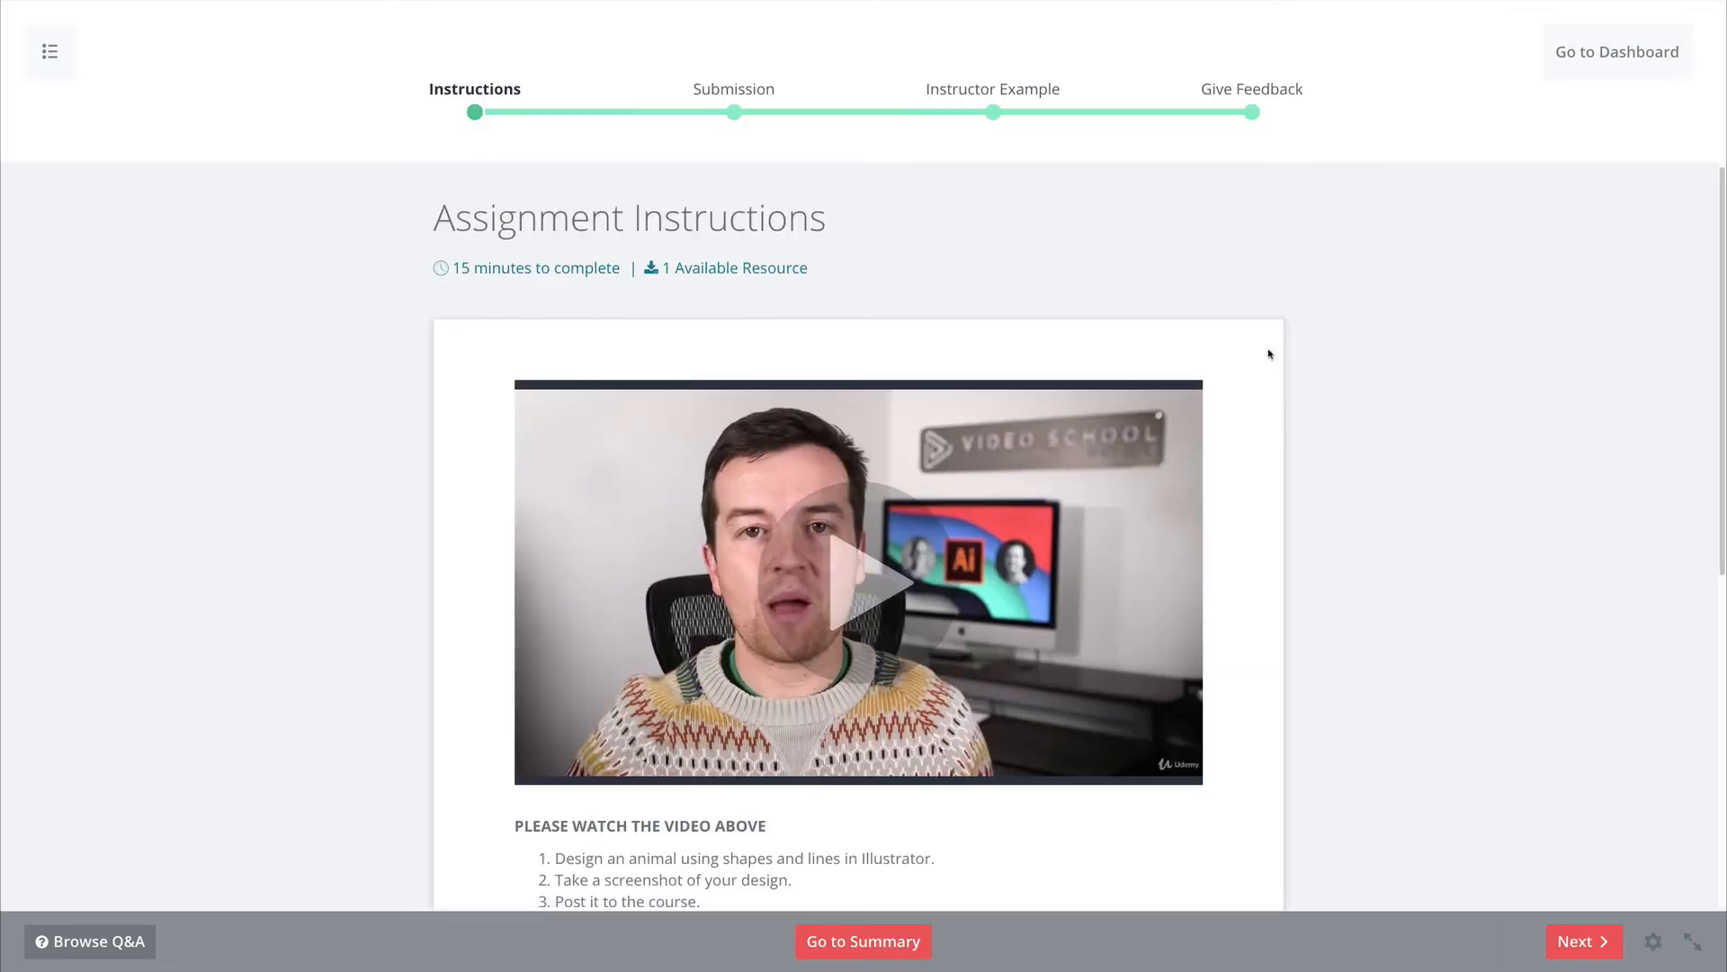
Step: View the instructor's whale example, jump to Give Feedback, then return to the course overview
scroll(down, 3)
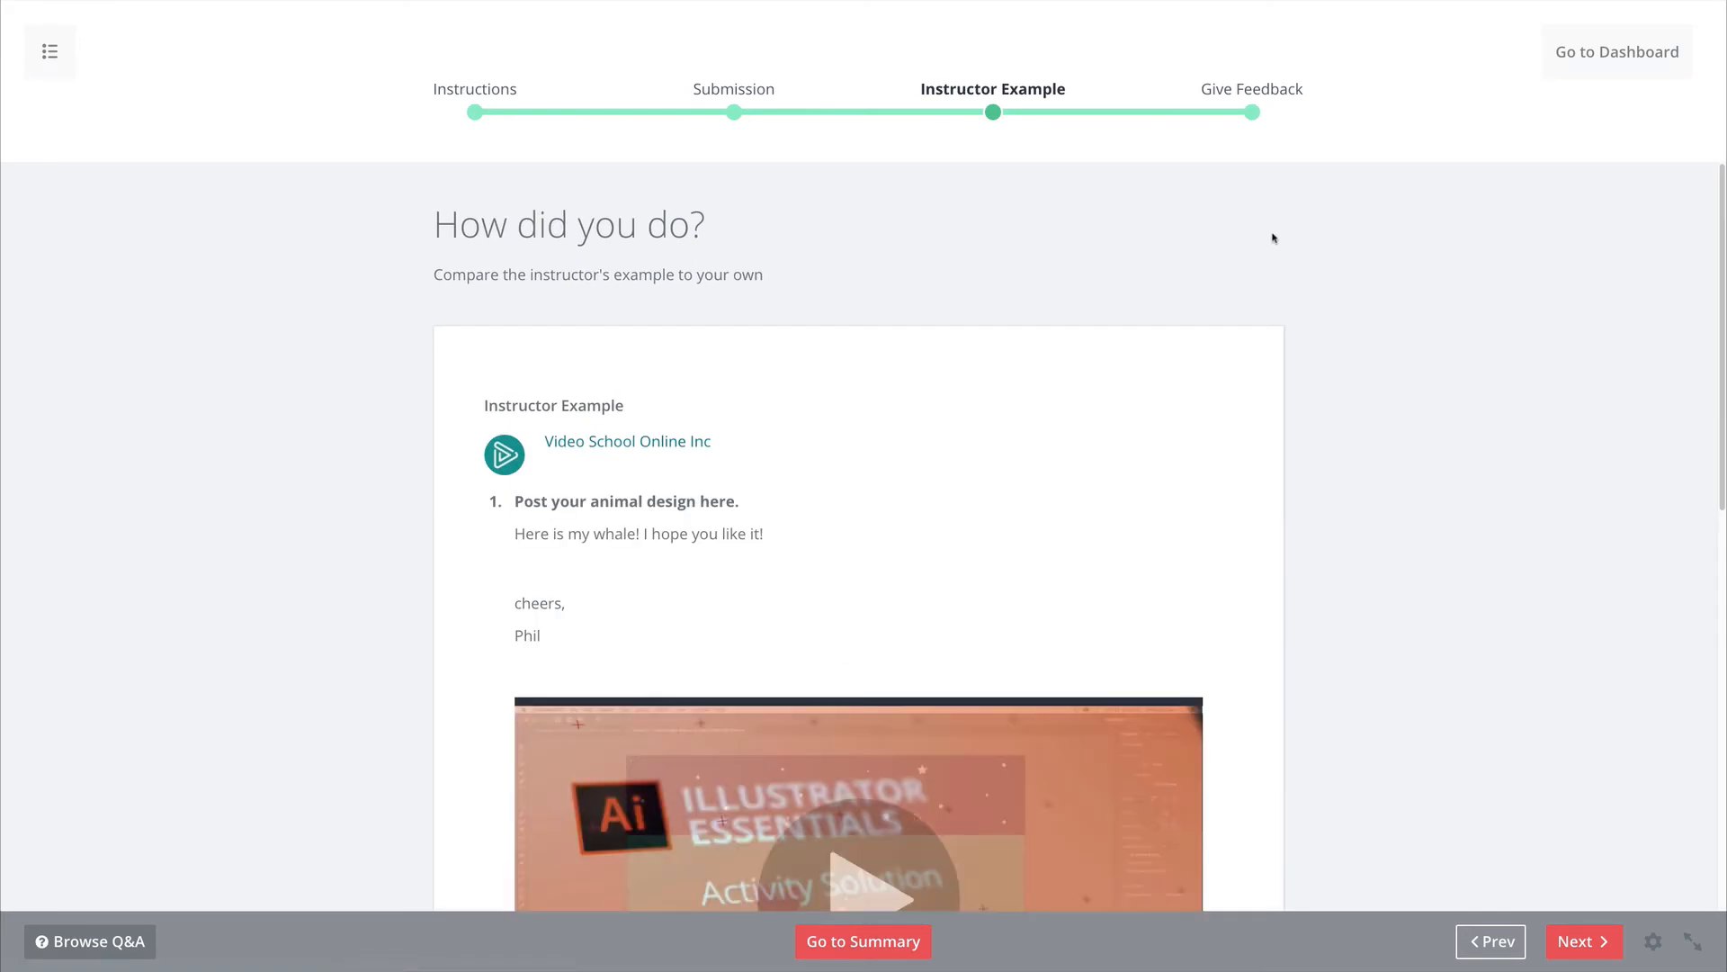
scroll(down, 3)
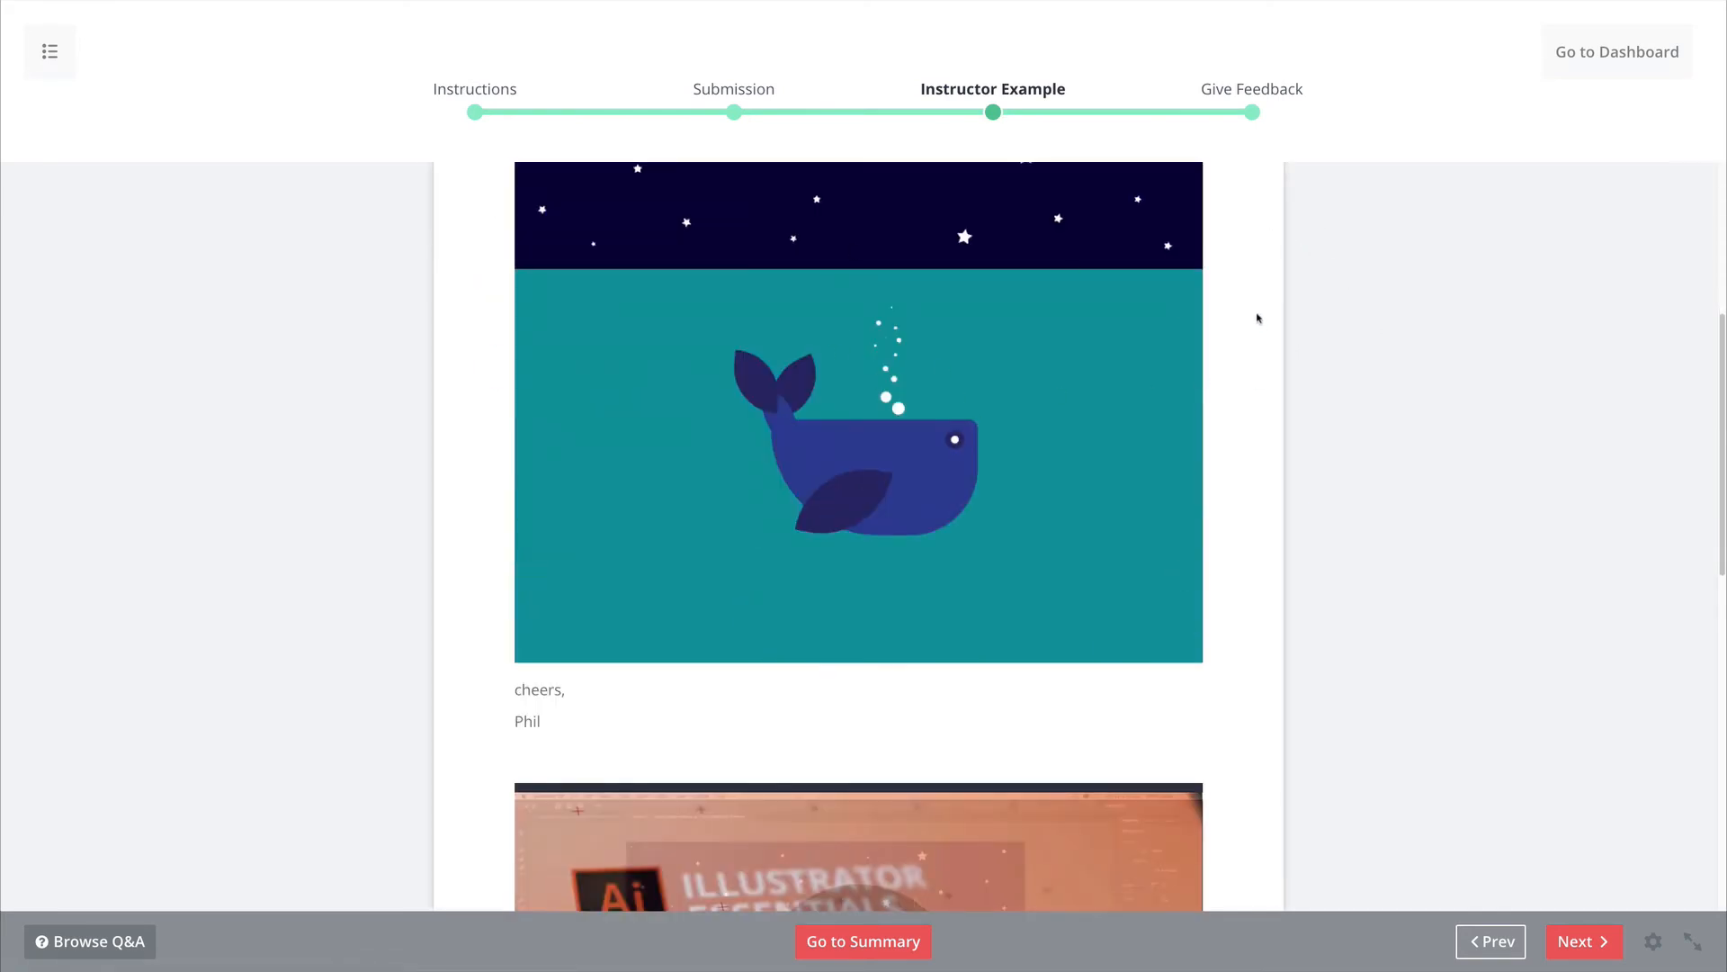
click(1584, 941)
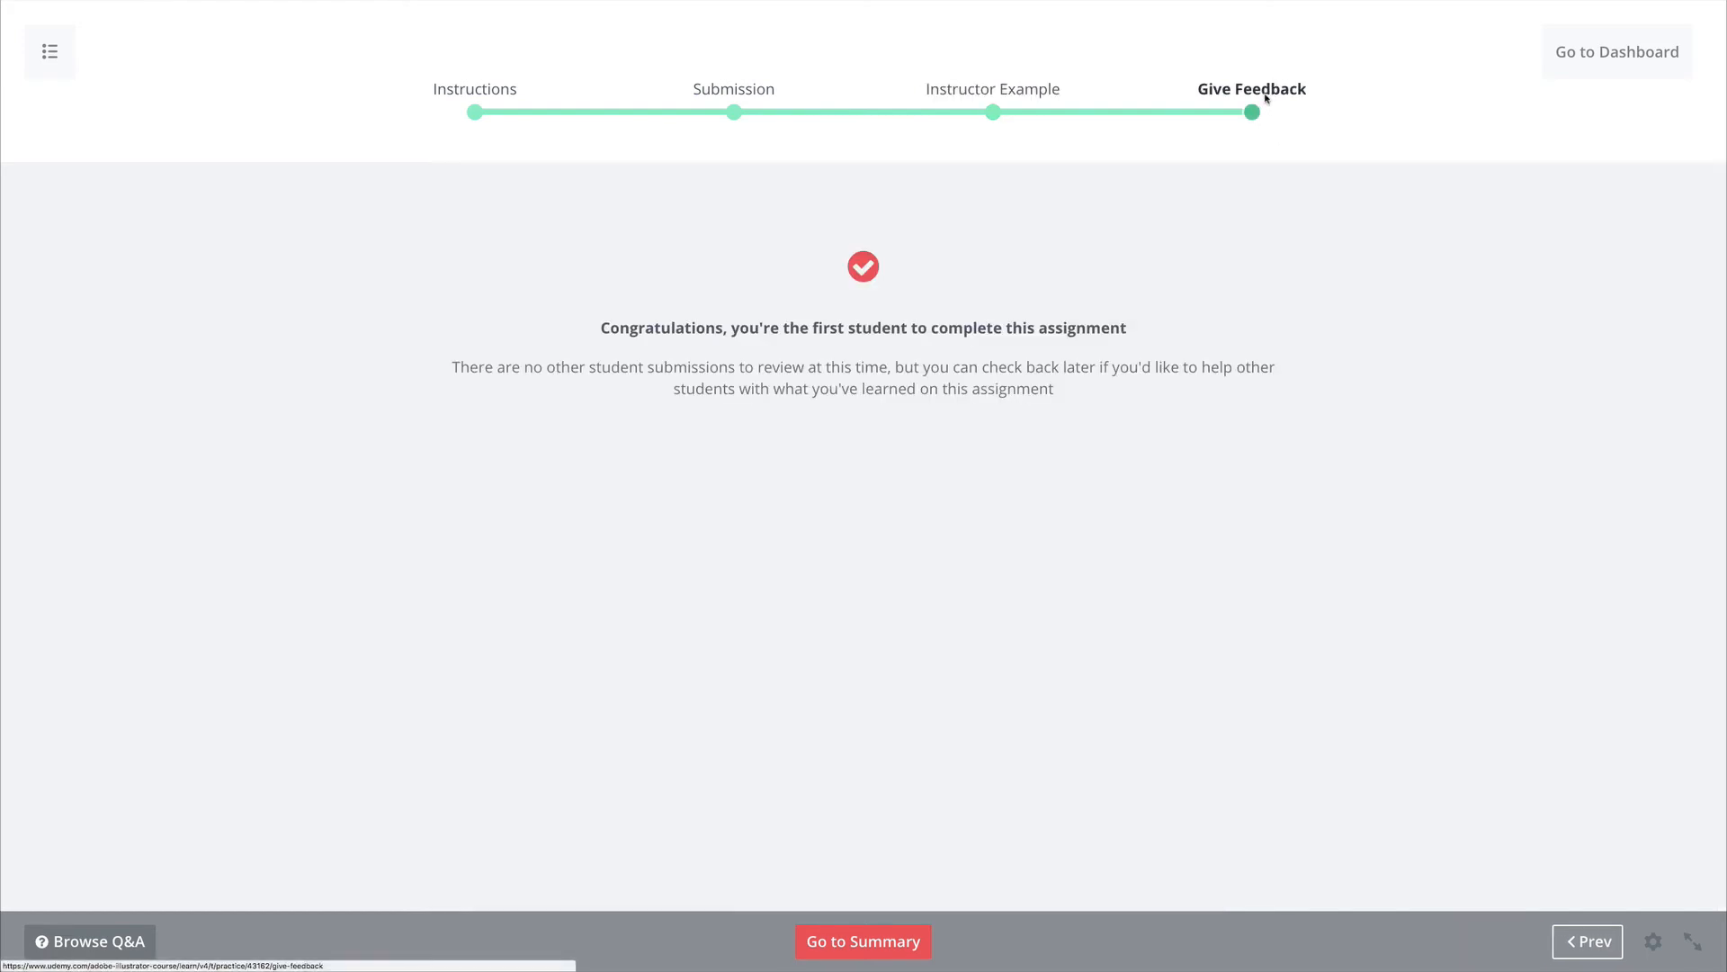
click(1616, 50)
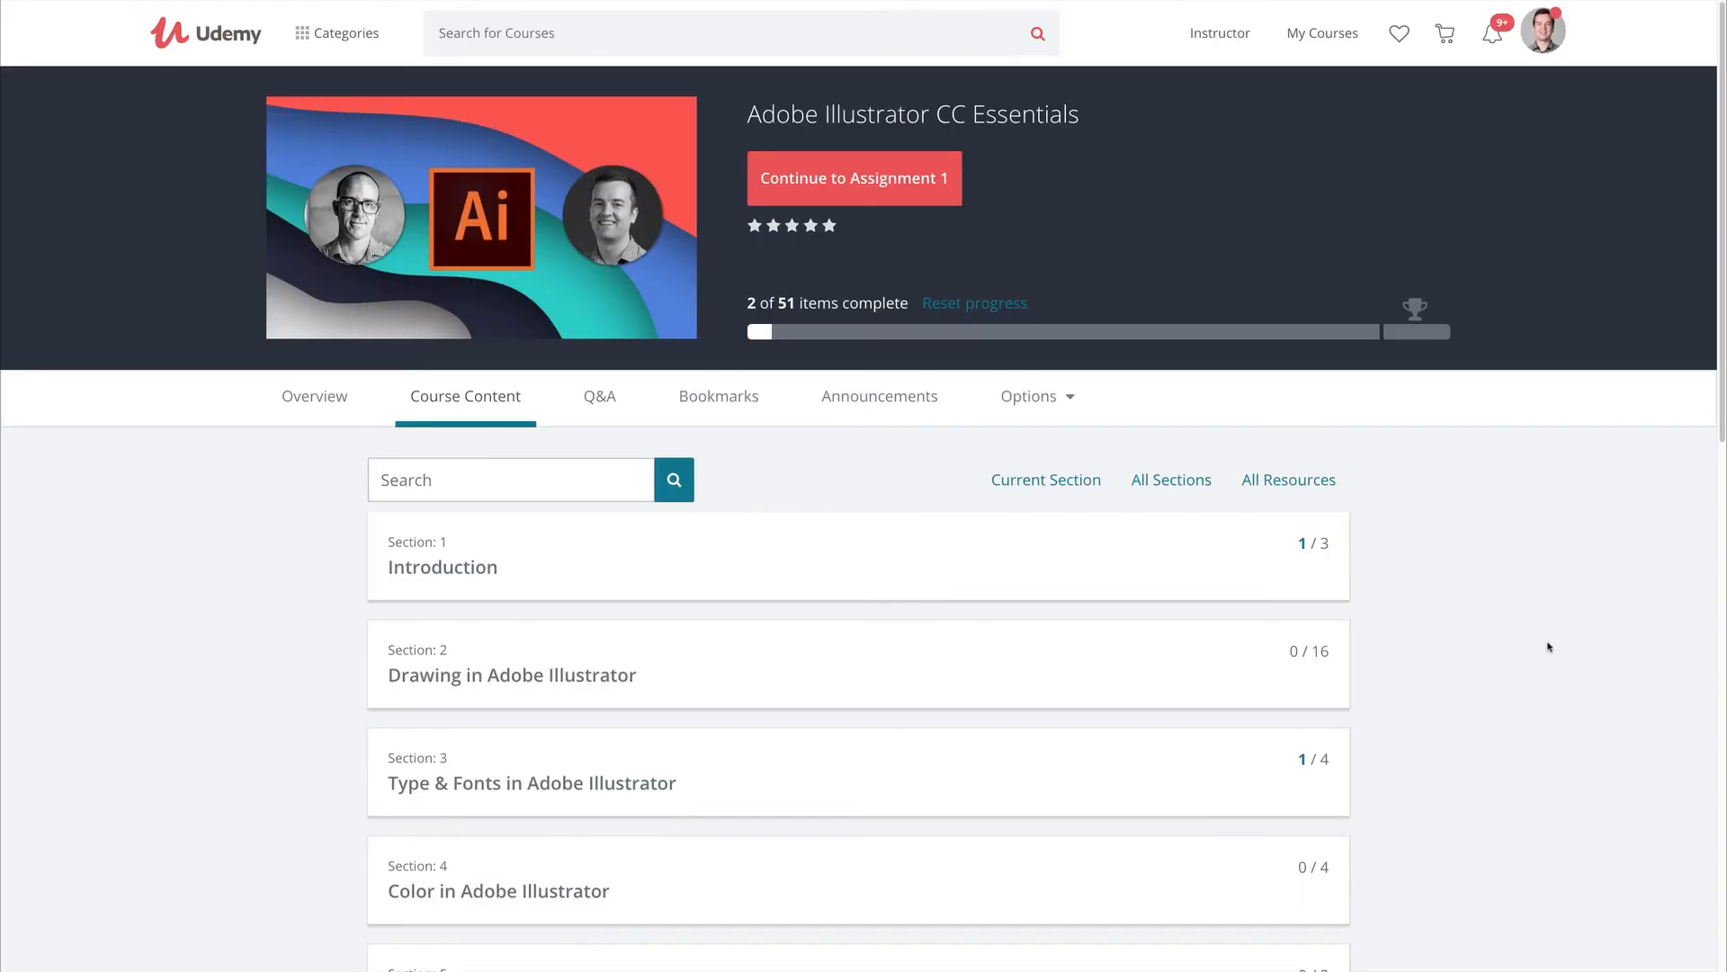